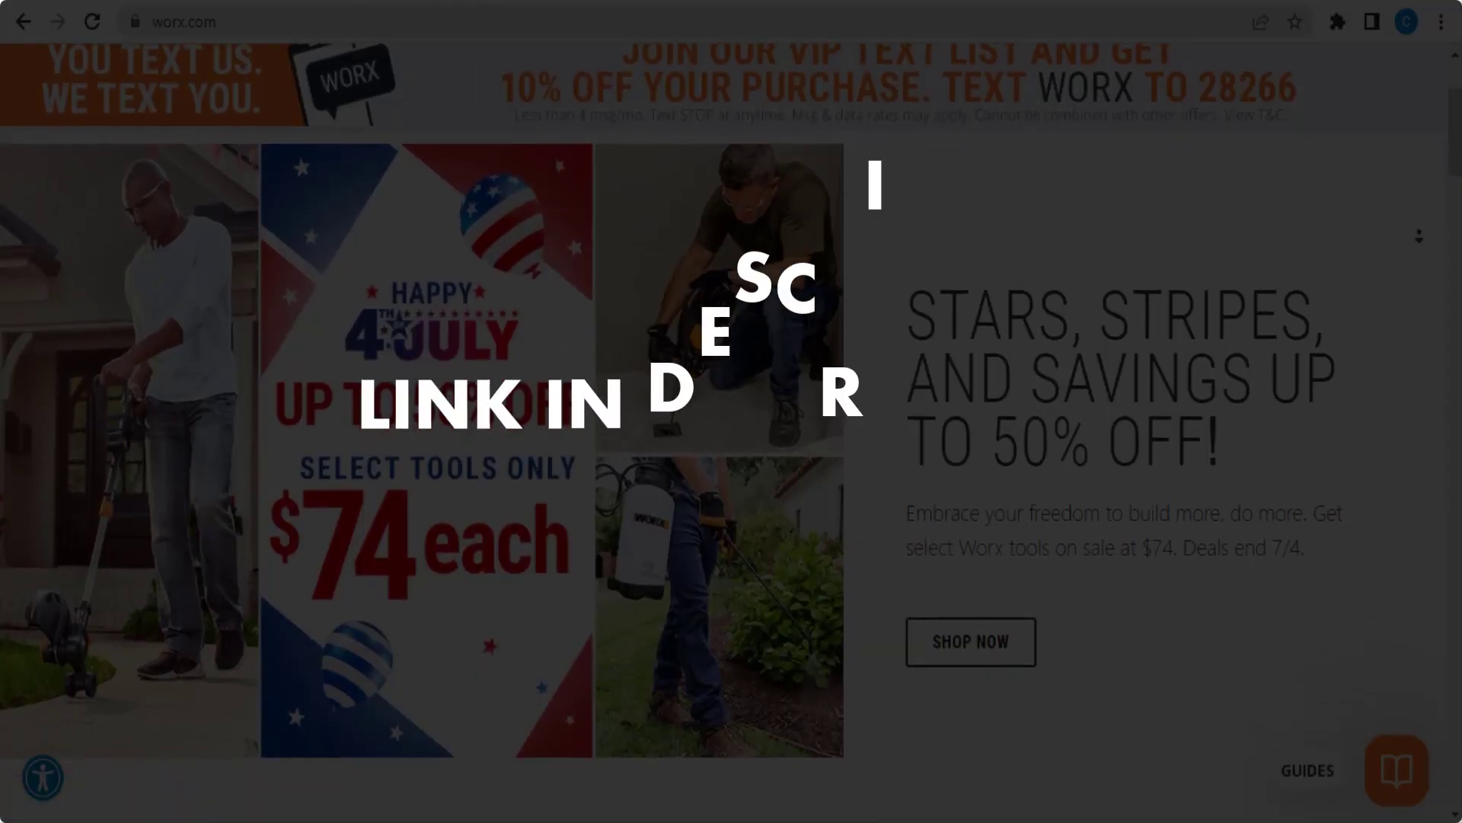
scroll("down", 3)
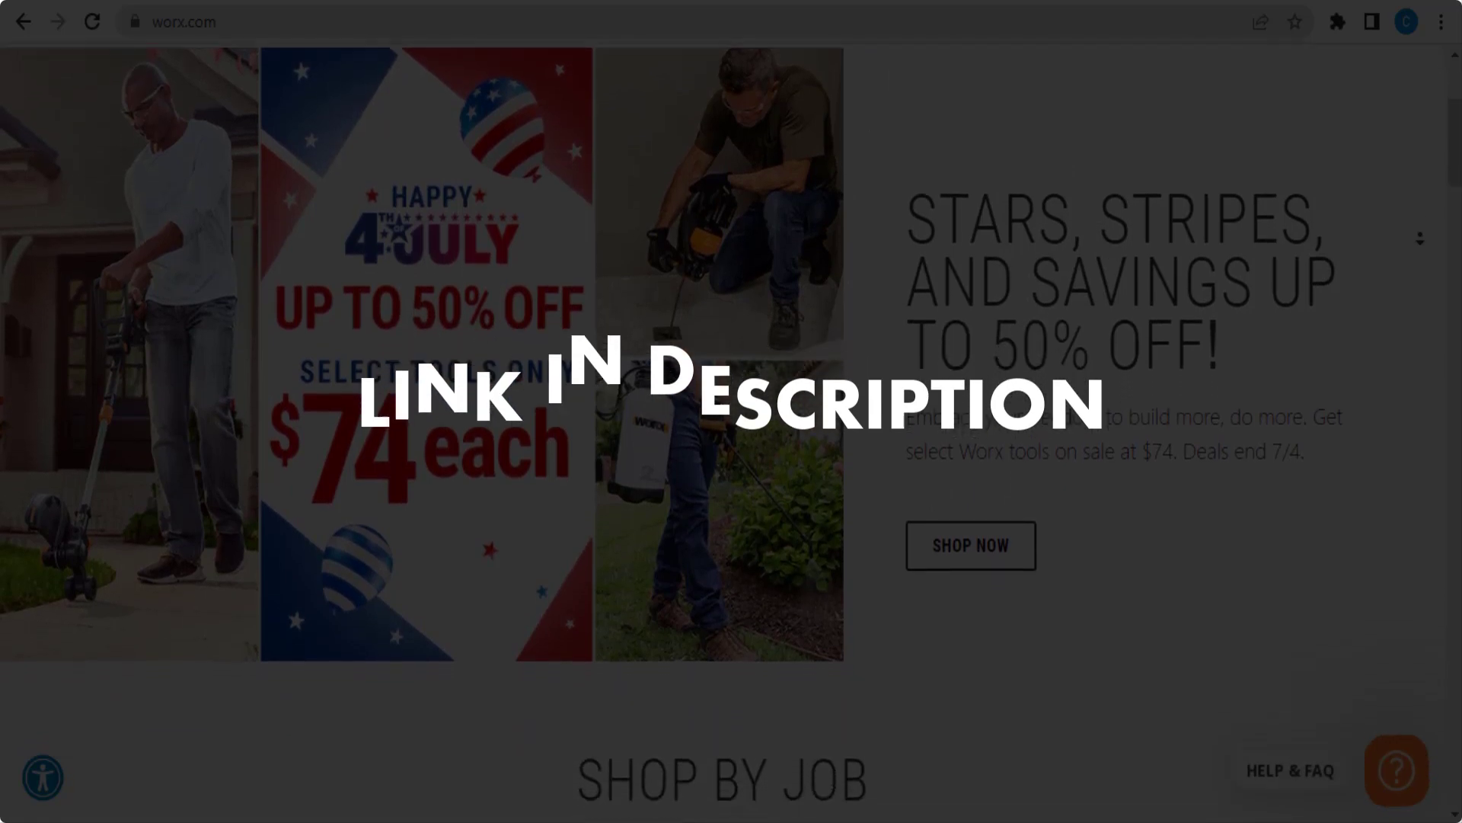
scroll("down", 3)
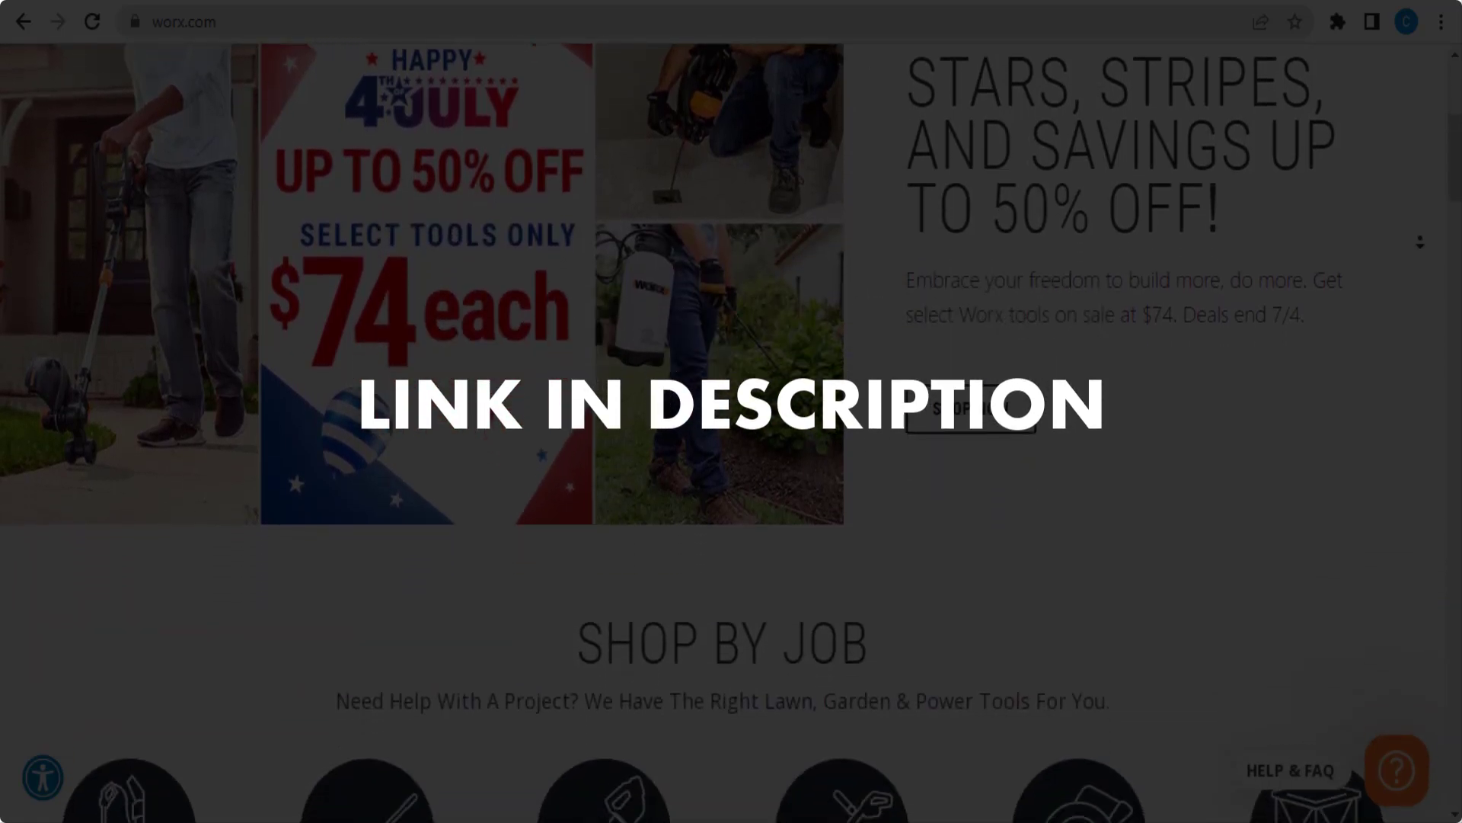
scroll("down", 3)
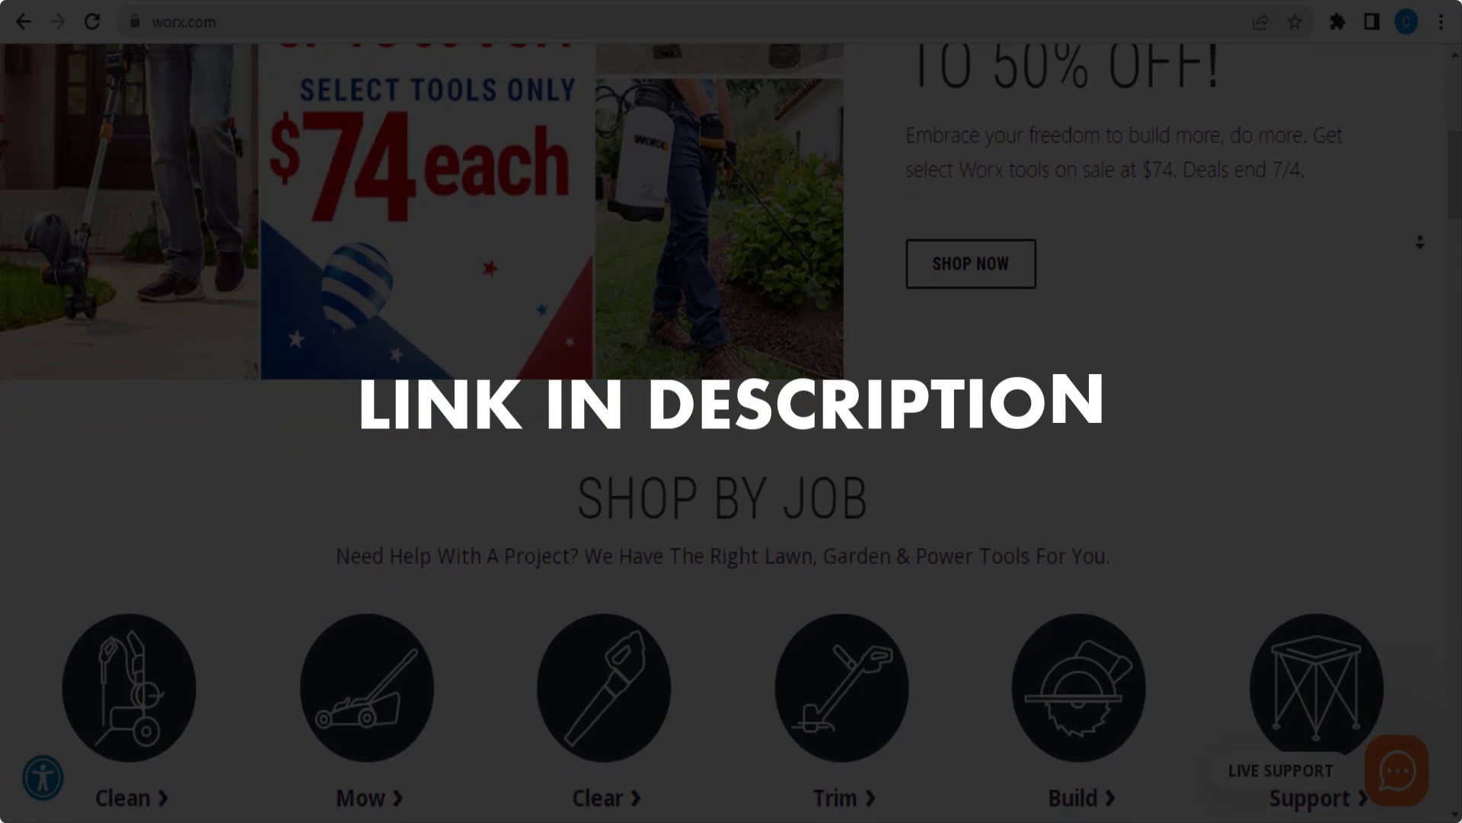
scroll("down", 3)
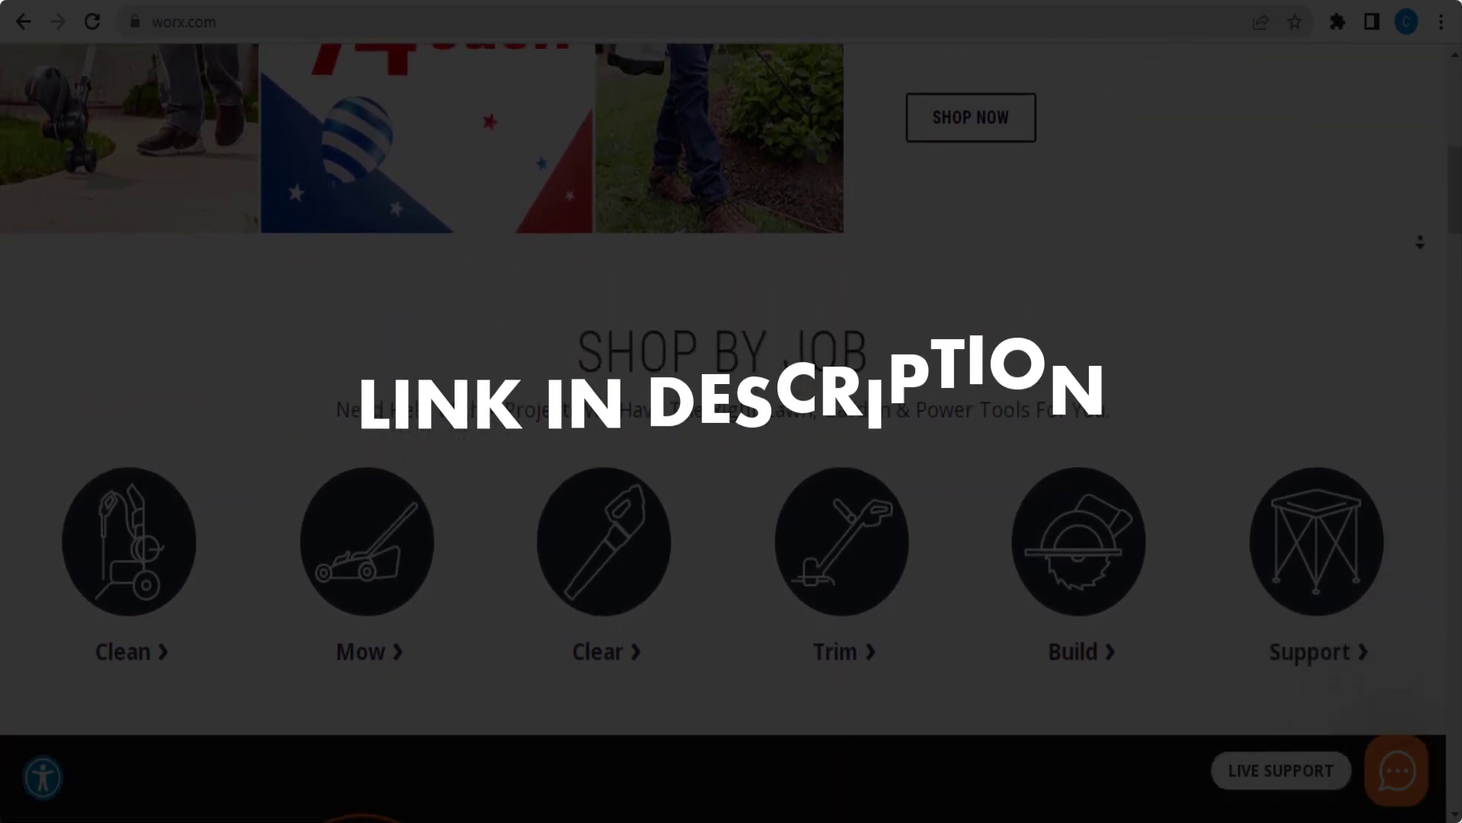
scroll("down", 3)
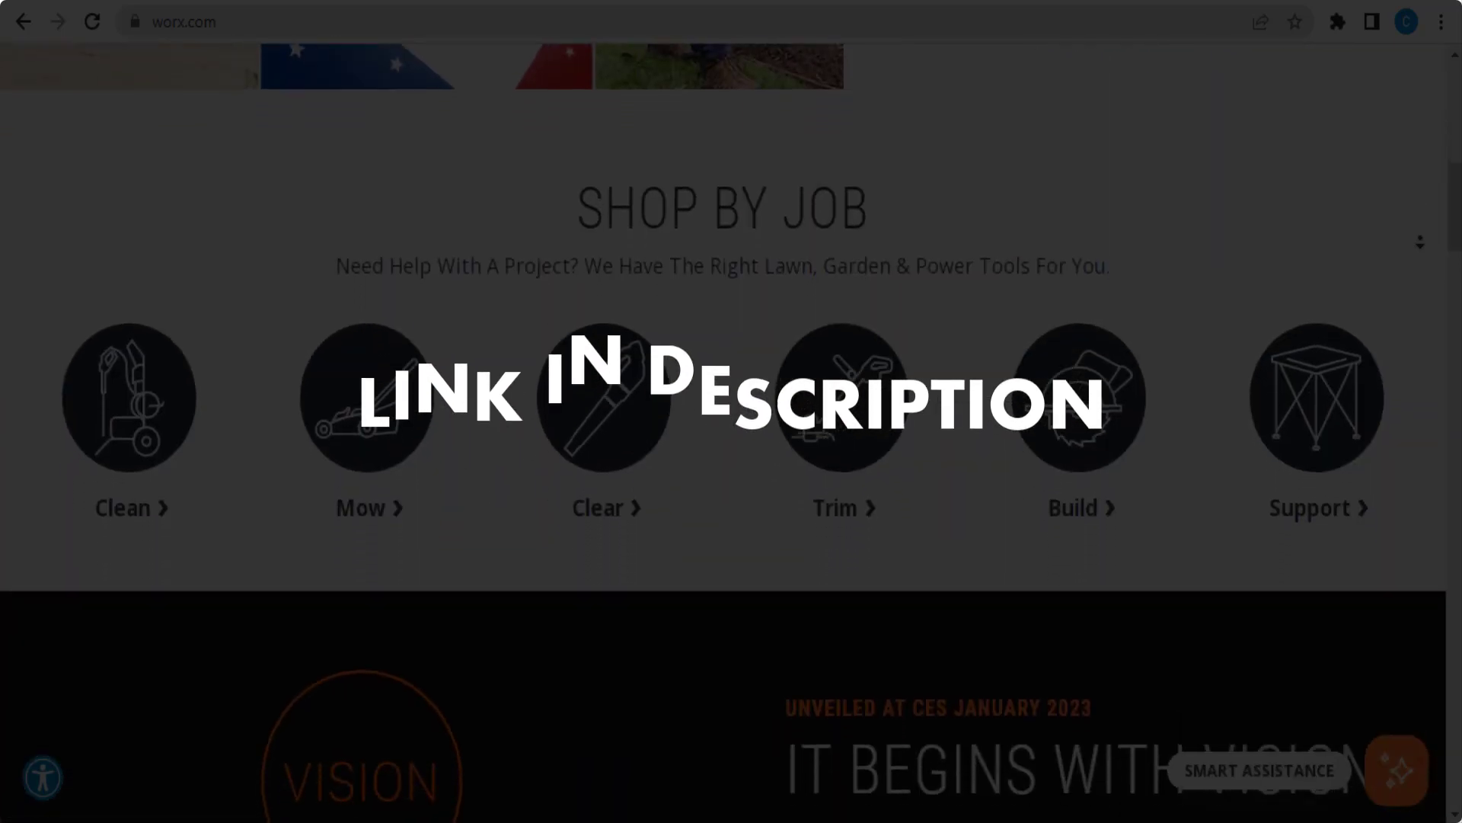
scroll("down", 3)
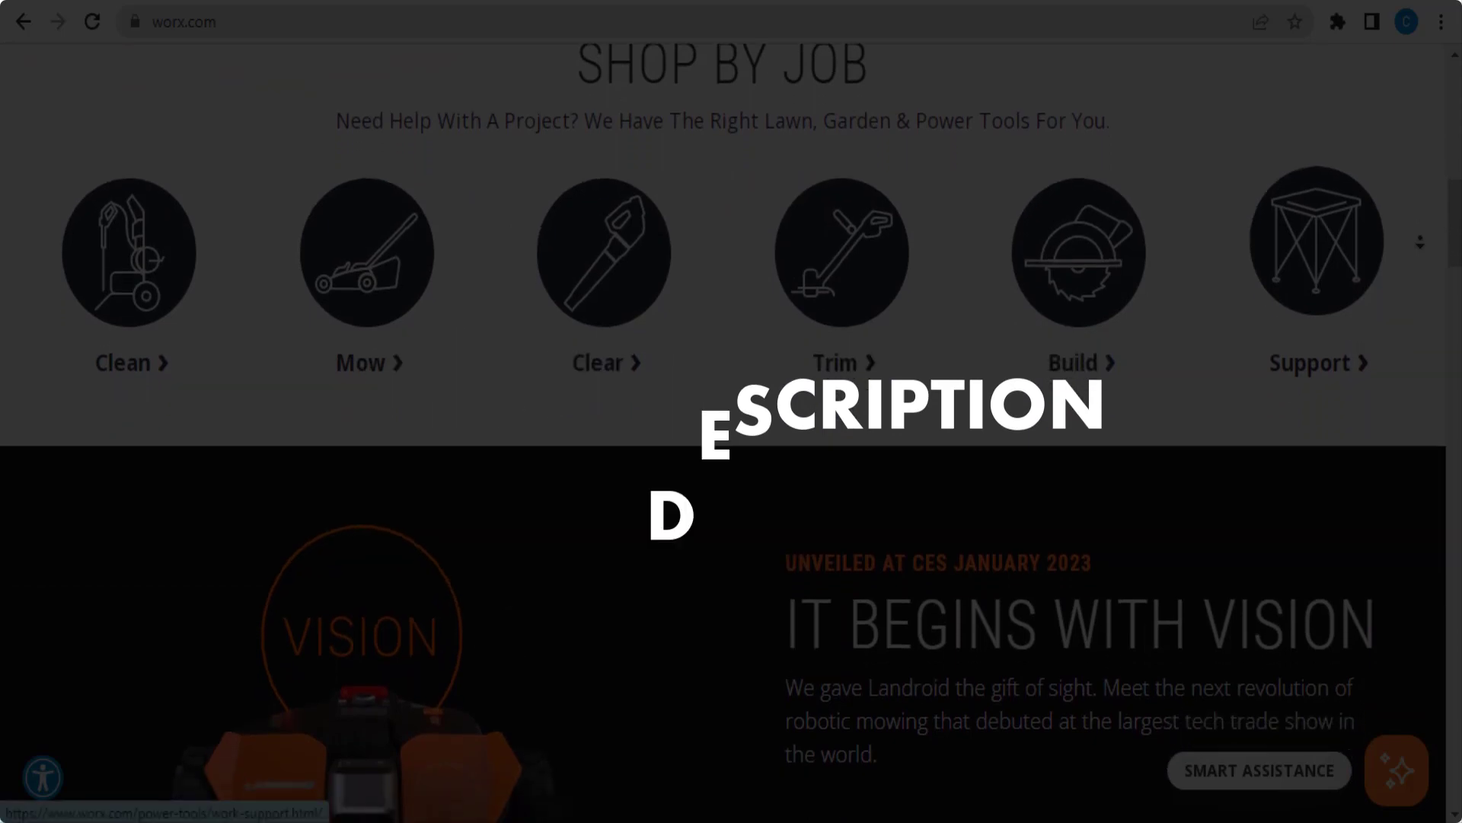